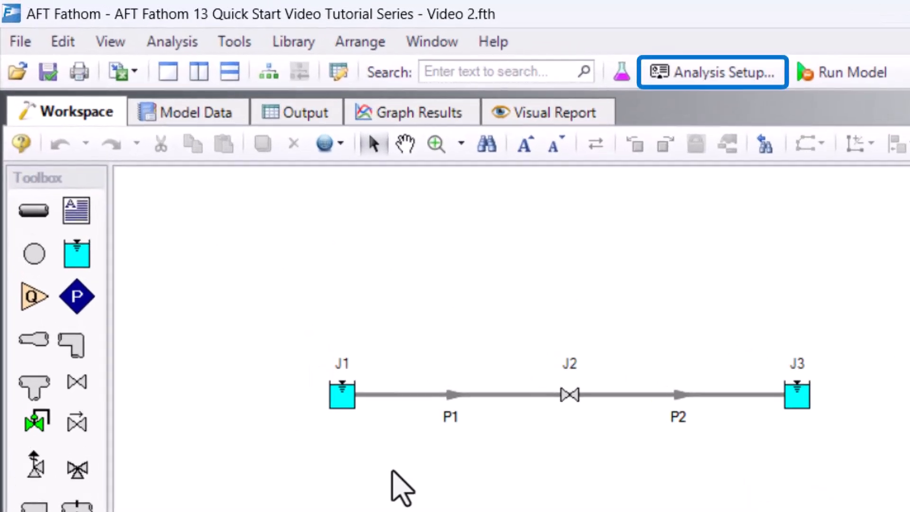
Bring up the Analysis Setup dialog on its Fluid page from the Analysis menu
{"action": "left_click", "coordinate": [172, 41]}
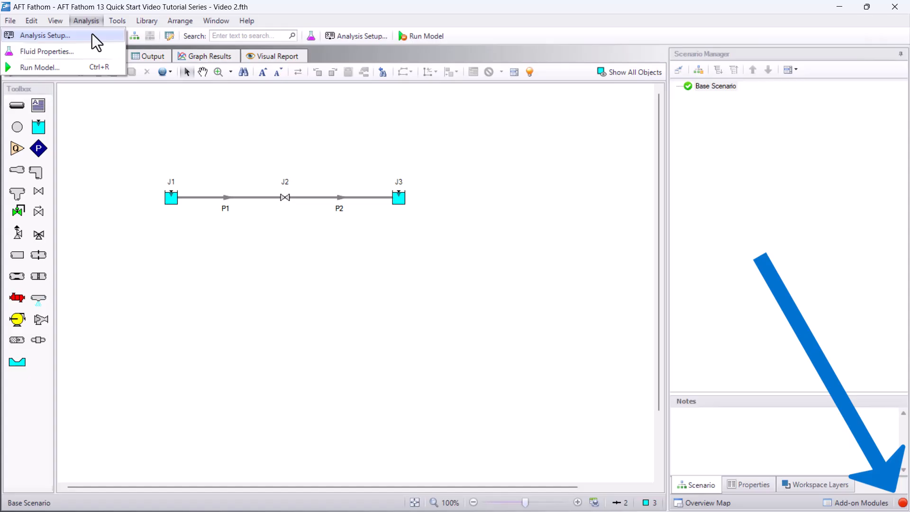
{"action": "left_click", "coordinate": [44, 35]}
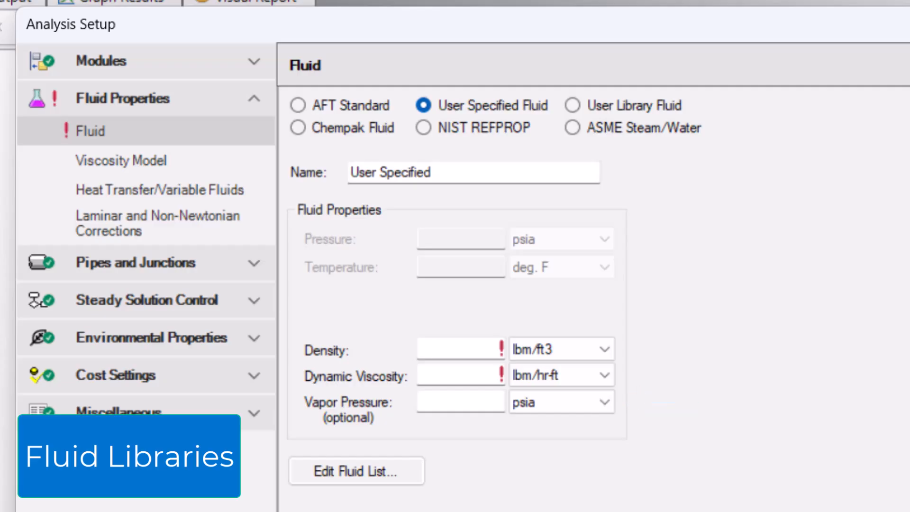
{"action": "mouse_move", "coordinate": [574, 123]}
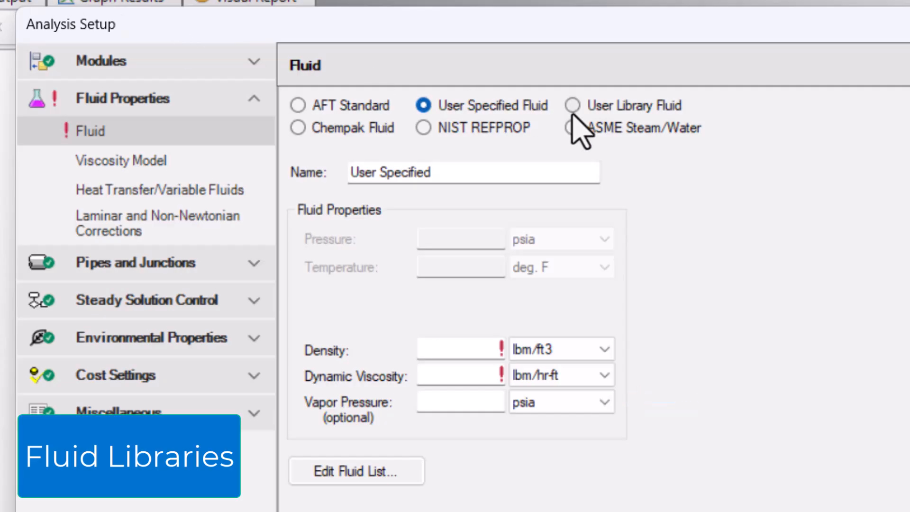
Set the fluid source to User Library Fluid, listing Dowcal 200, Jet Fuel and Sea Water
{"action": "left_click", "coordinate": [572, 105]}
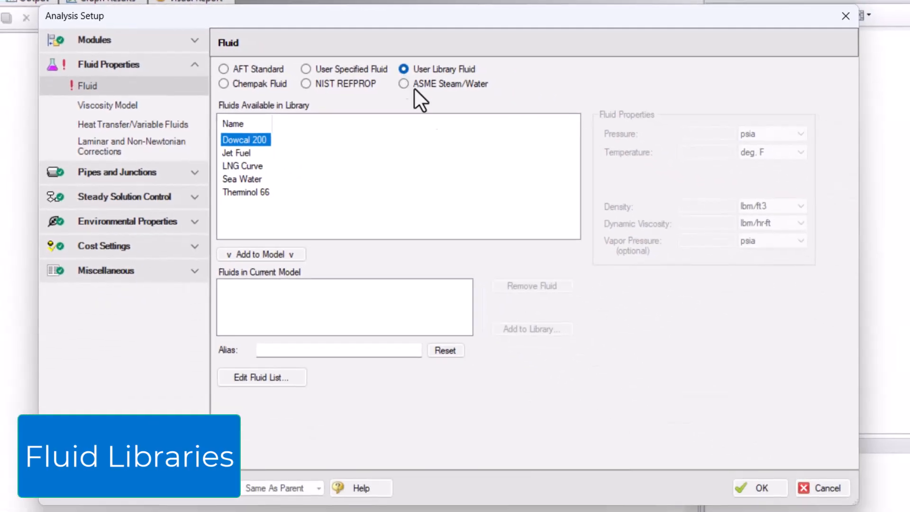
{"action": "mouse_move", "coordinate": [618, 355]}
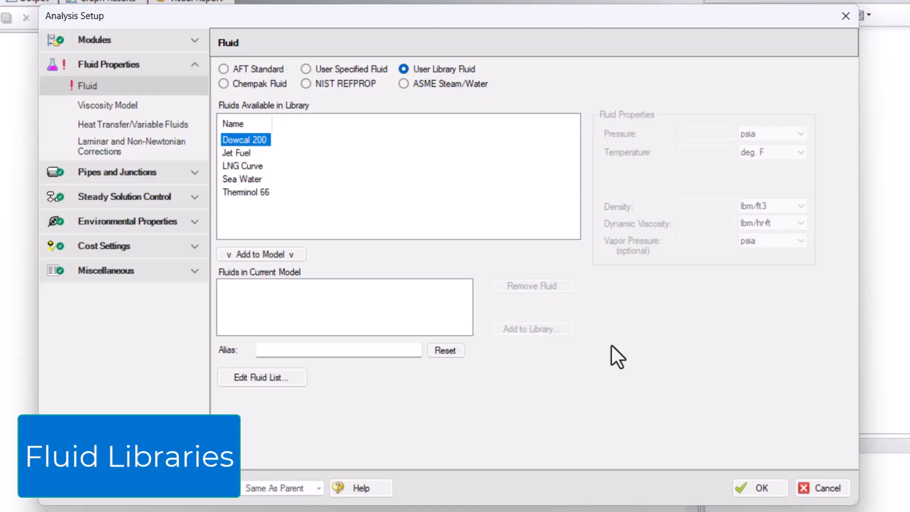
Add AFT Standard liquid water at 65 °F to the model, then switch the source to NIST REFPROP
{"action": "left_click", "coordinate": [224, 69]}
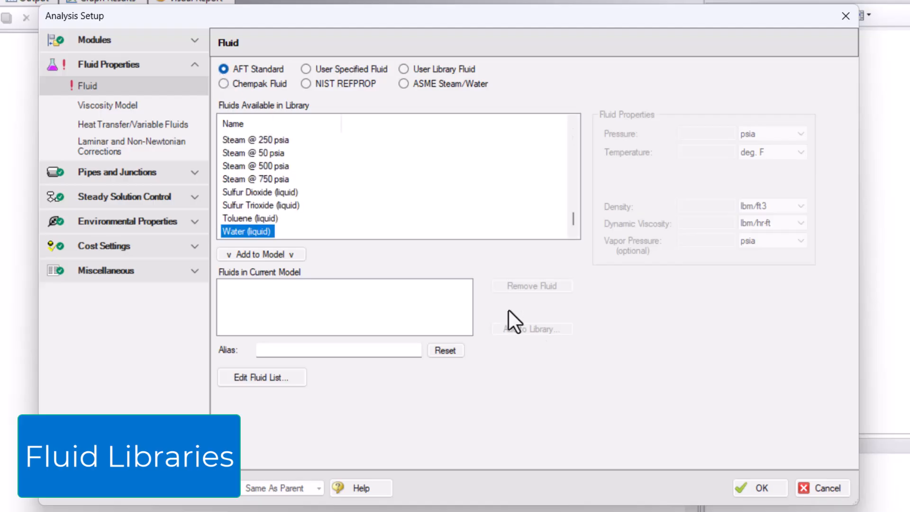
{"action": "mouse_move", "coordinate": [584, 379]}
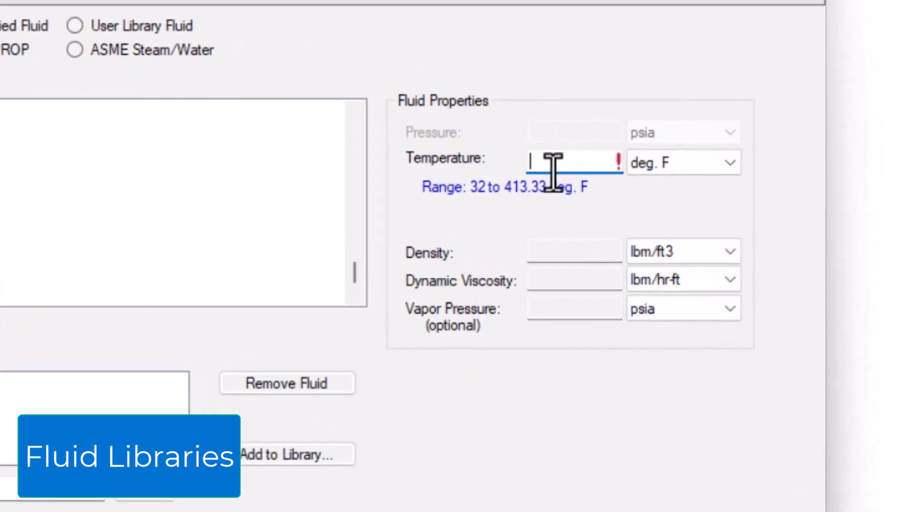
{"action": "type", "text": "65"}
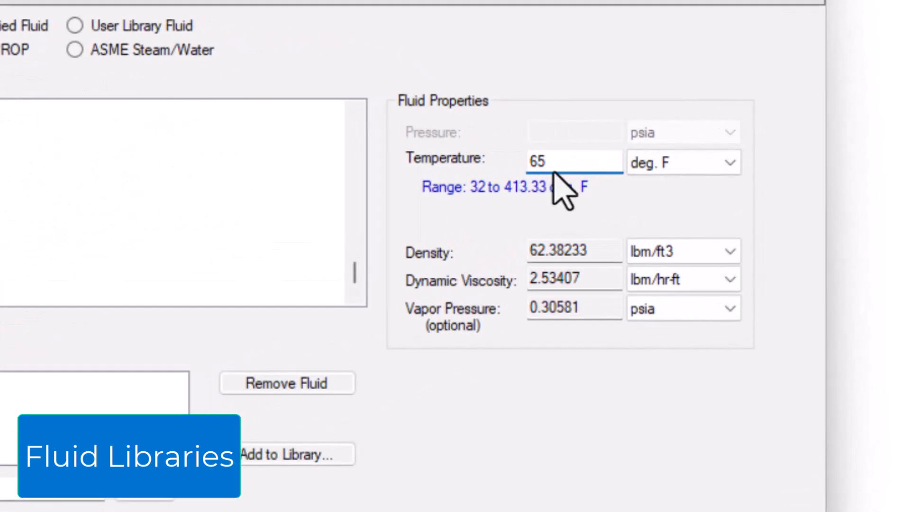
{"action": "mouse_move", "coordinate": [541, 436]}
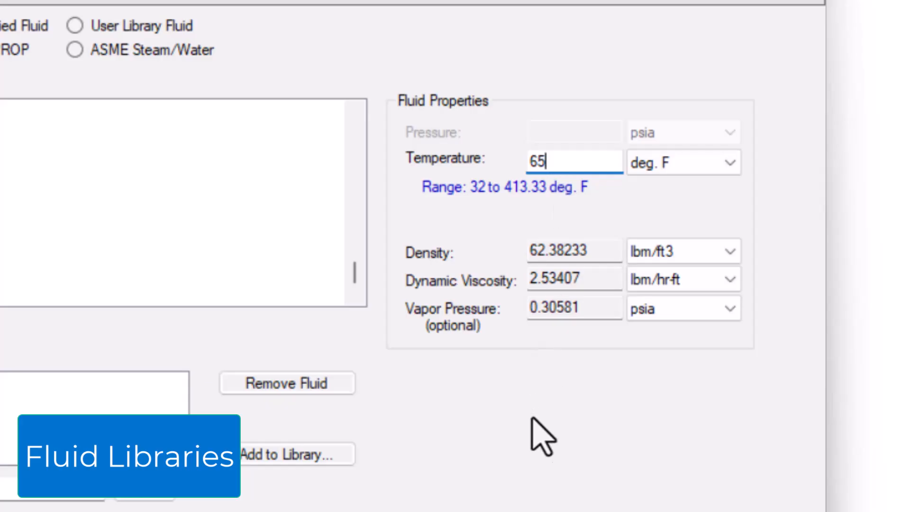
{"action": "left_click", "coordinate": [683, 307]}
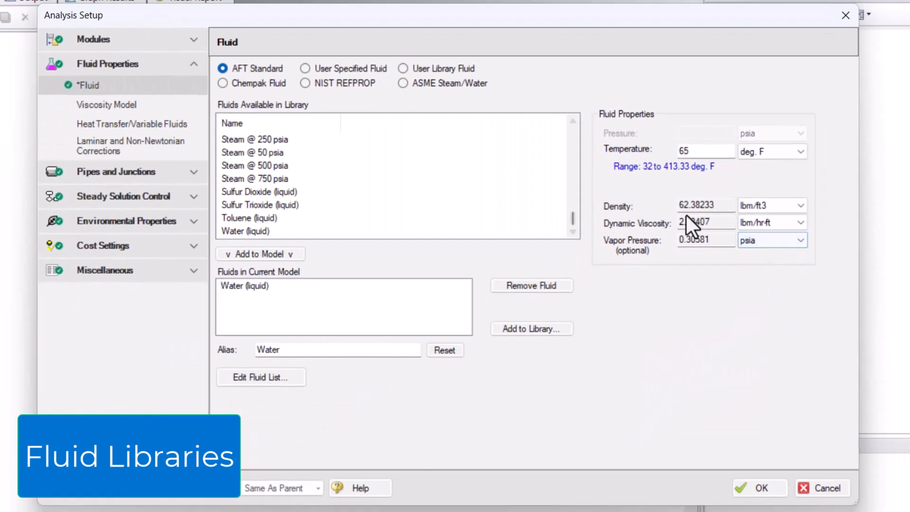
{"action": "left_click", "coordinate": [305, 84]}
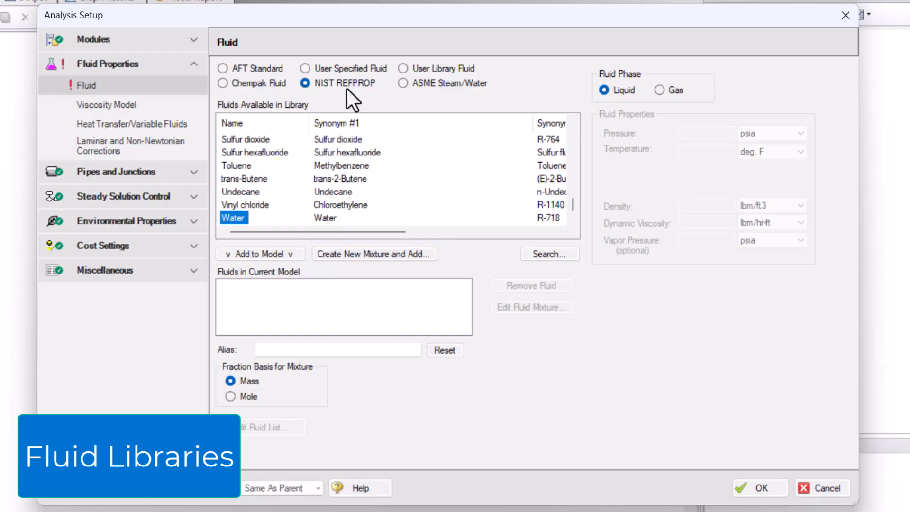
View the ASME Steam/Water option, then switch the fluid source to the Chempak library
{"action": "left_click", "coordinate": [404, 84]}
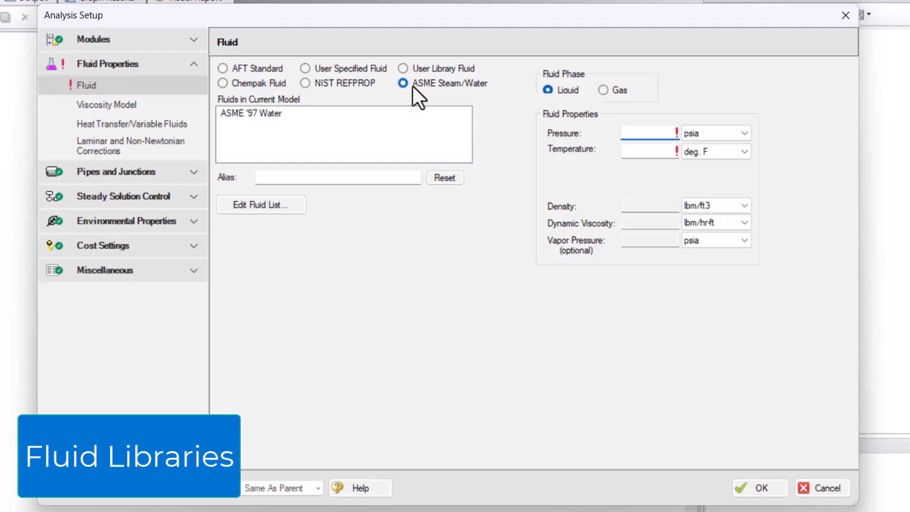
{"action": "left_click", "coordinate": [648, 132]}
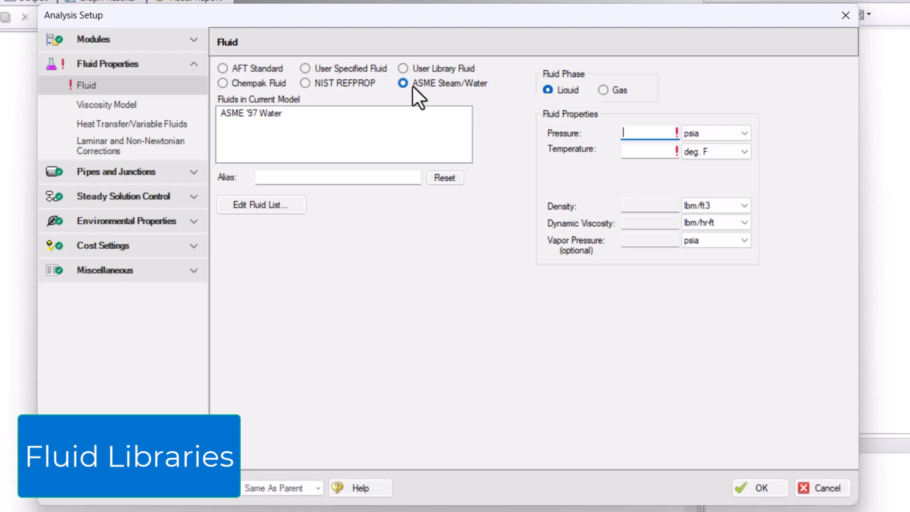
{"action": "mouse_move", "coordinate": [279, 90]}
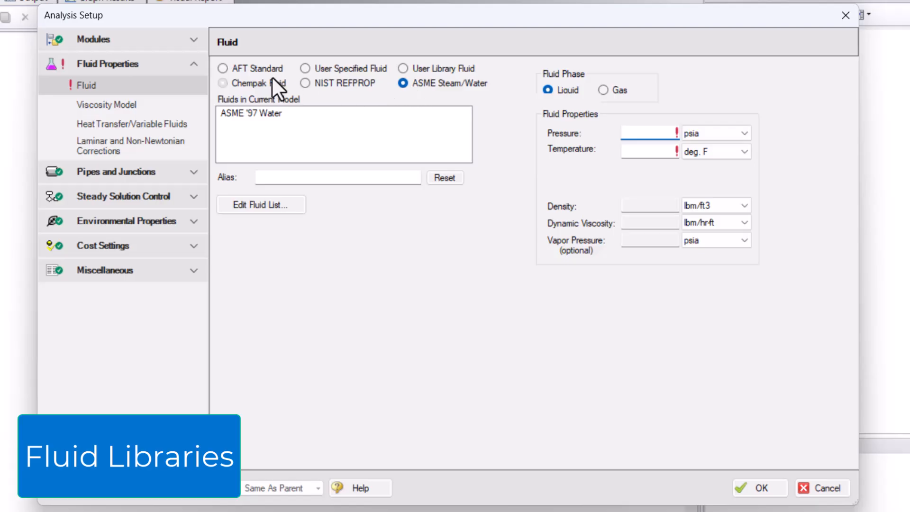
{"action": "left_click", "coordinate": [223, 84]}
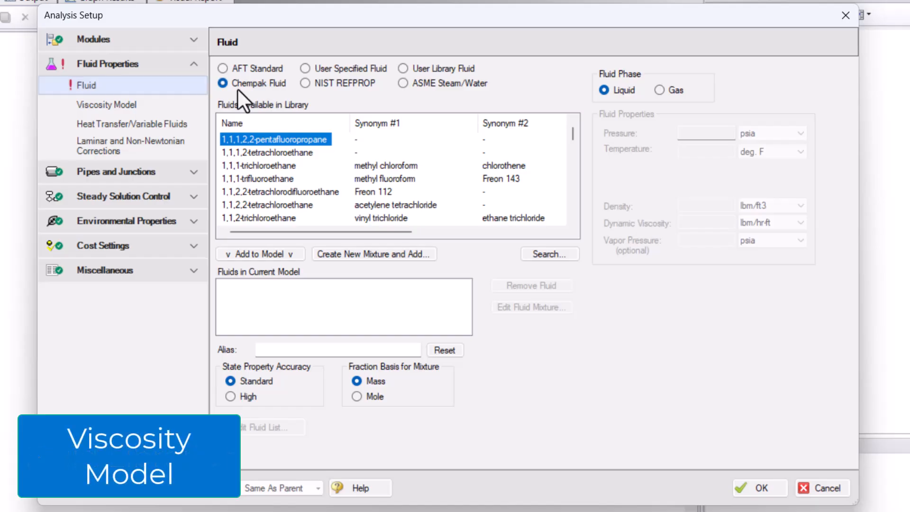
{"action": "mouse_move", "coordinate": [107, 104]}
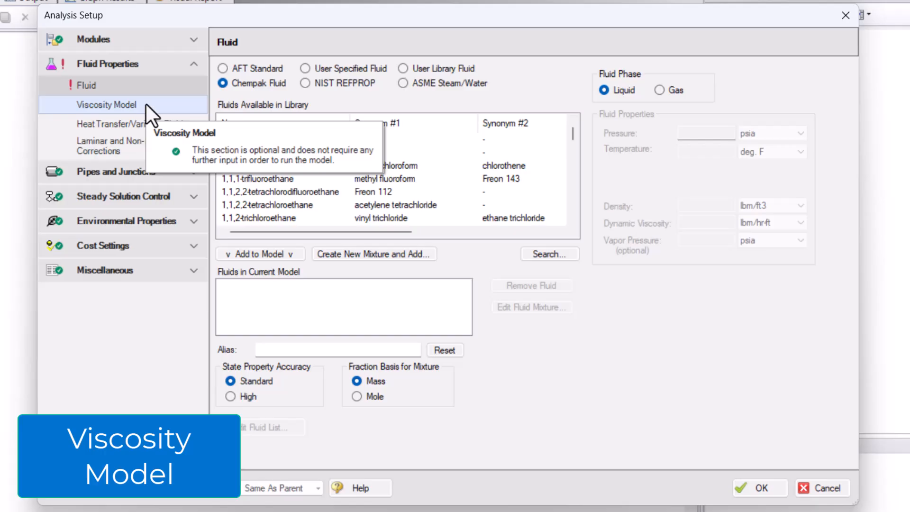
Set viscosity to Power Law calculated from rheological data, accepting constants K and n at 0.000
{"action": "left_click", "coordinate": [106, 104]}
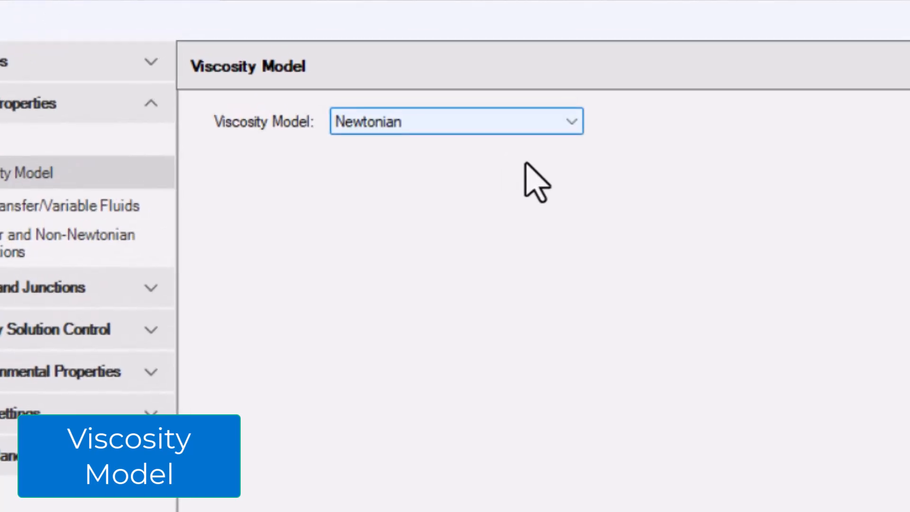
{"action": "mouse_move", "coordinate": [585, 136]}
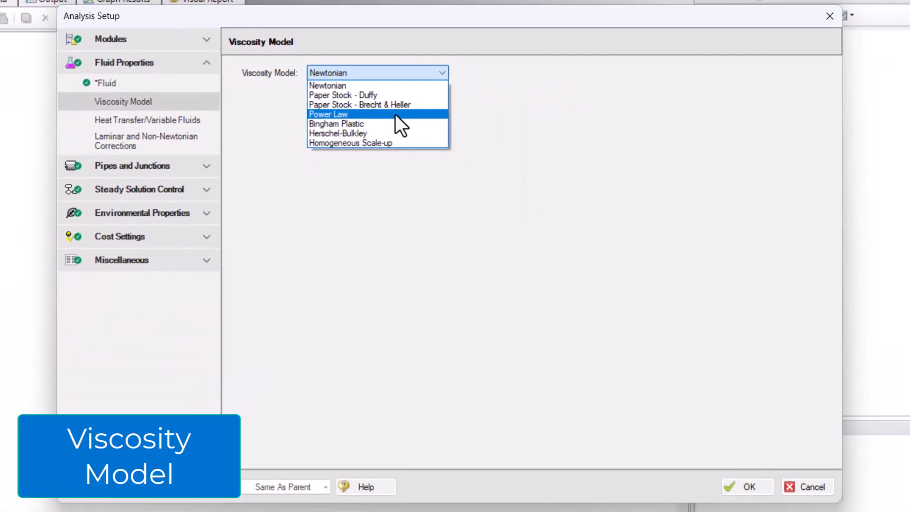
{"action": "left_click", "coordinate": [328, 113]}
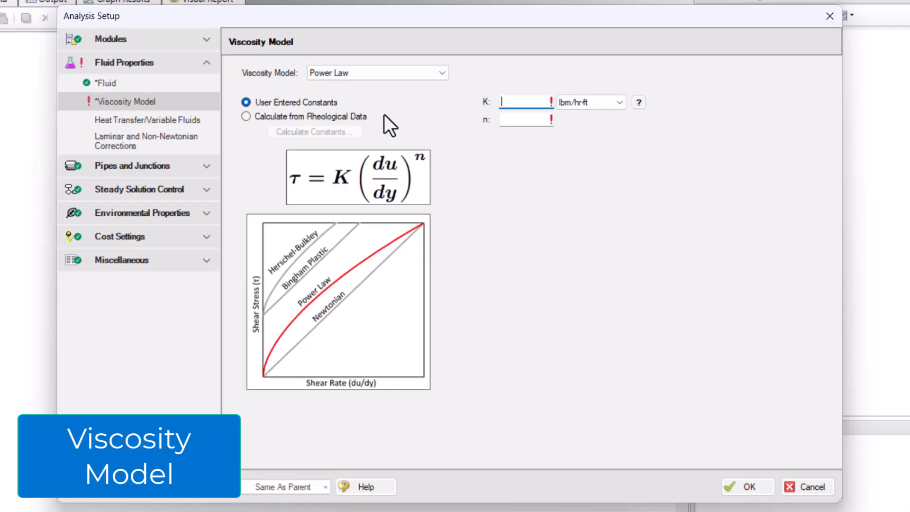
{"action": "left_click", "coordinate": [246, 116]}
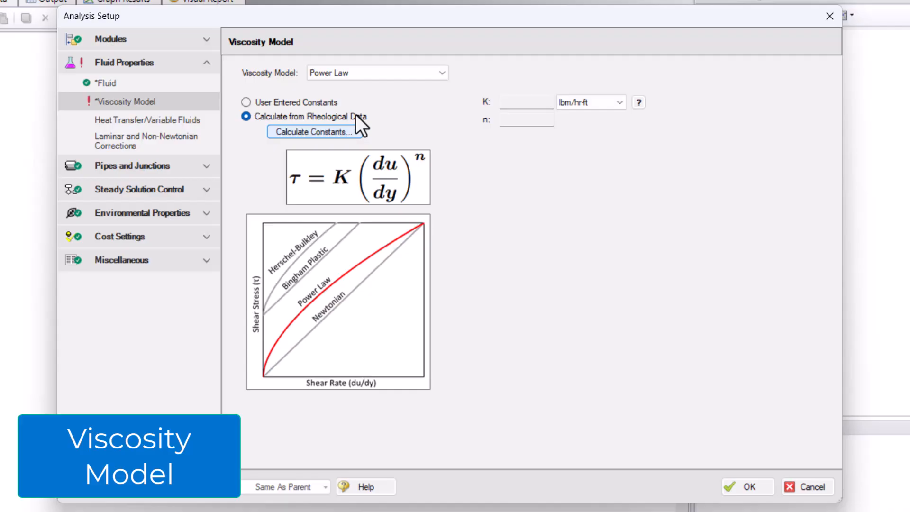
{"action": "left_click", "coordinate": [312, 132]}
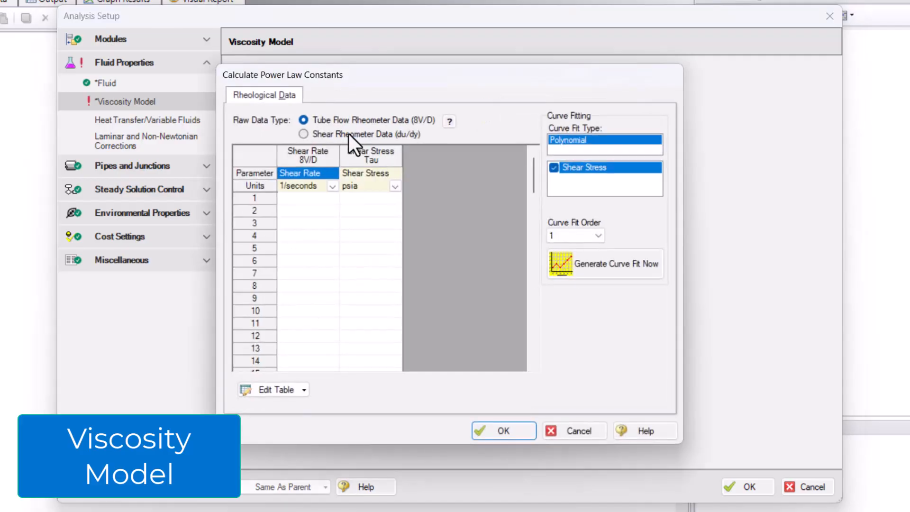
{"action": "mouse_move", "coordinate": [377, 188]}
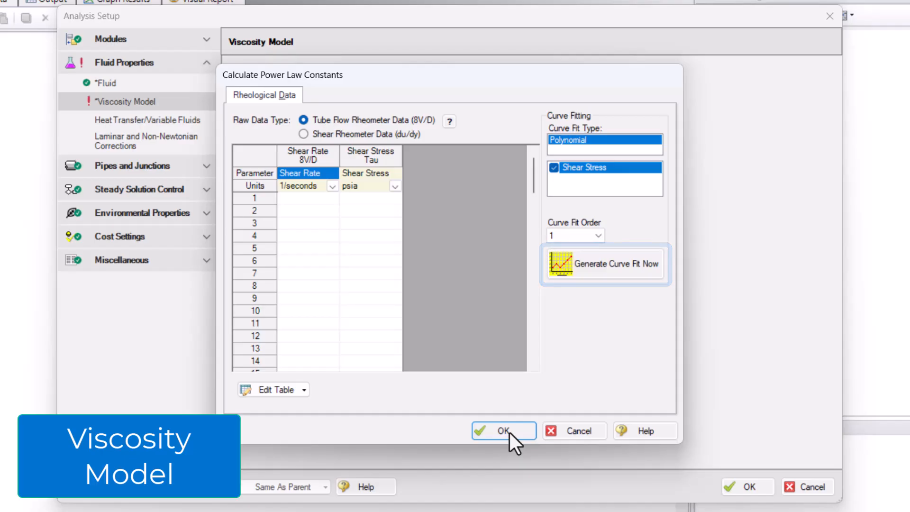
{"action": "left_click", "coordinate": [500, 430]}
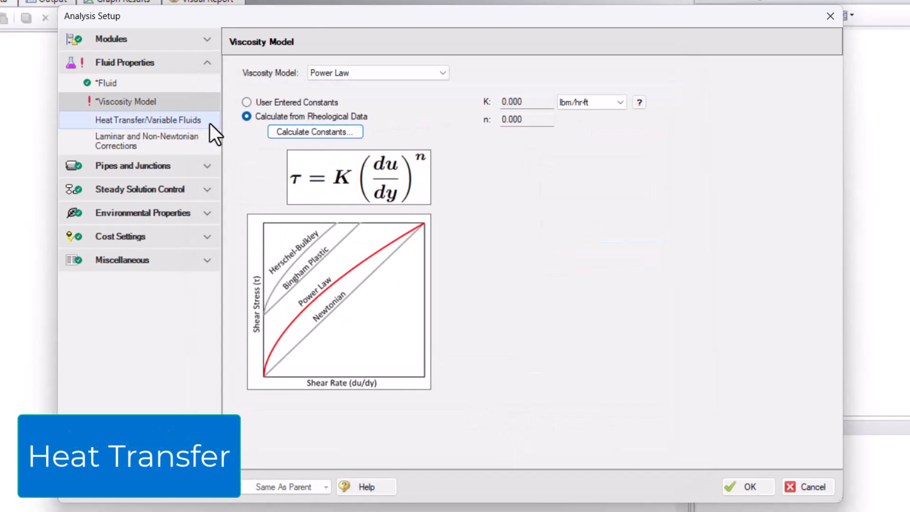
{"action": "mouse_move", "coordinate": [148, 121]}
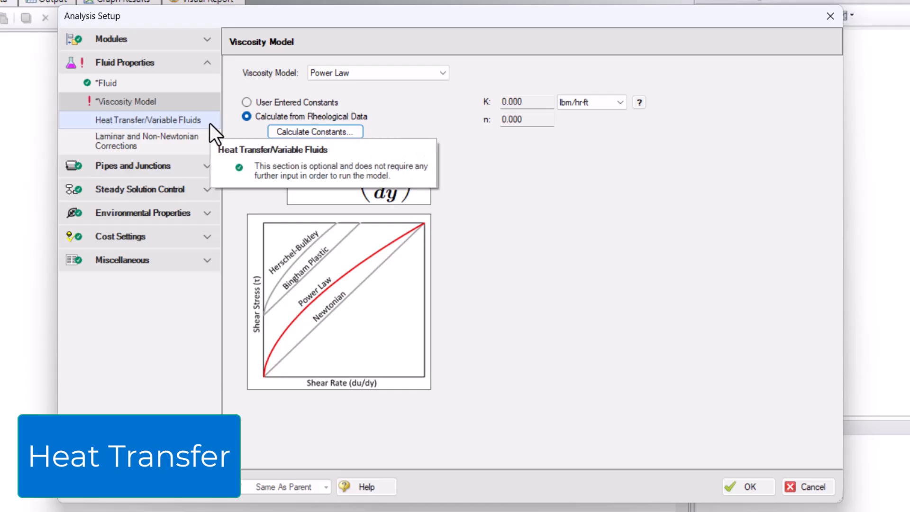
Try Variable Fluid Properties, then set Heat Transfer With Energy Balance (Single Fluid)
{"action": "left_click", "coordinate": [148, 121]}
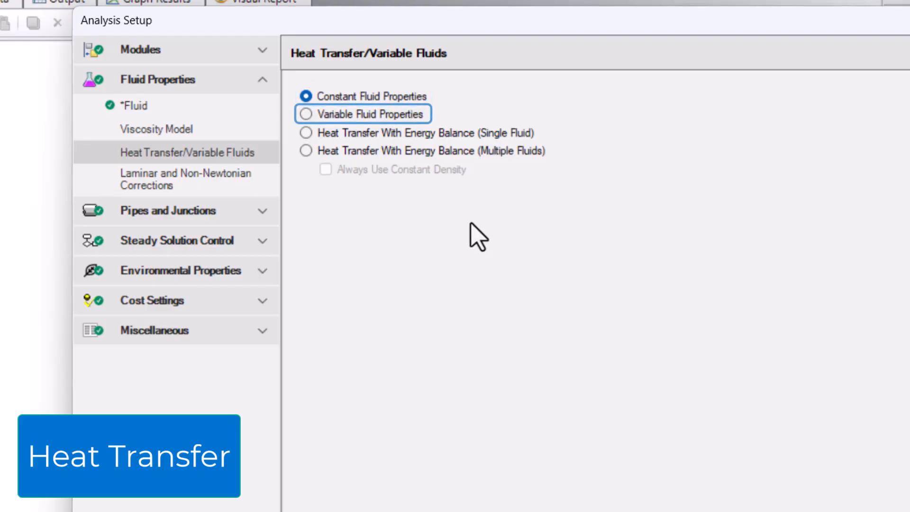
{"action": "left_click", "coordinate": [306, 113]}
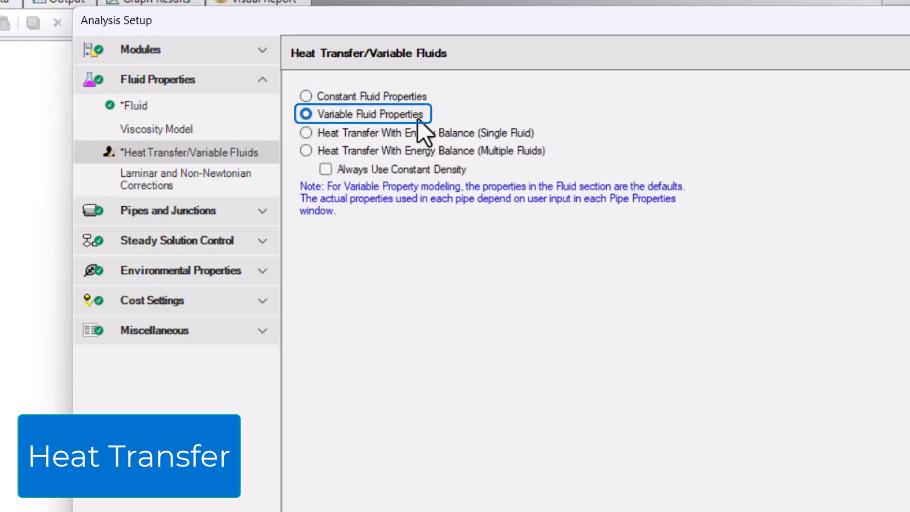
{"action": "mouse_move", "coordinate": [545, 126]}
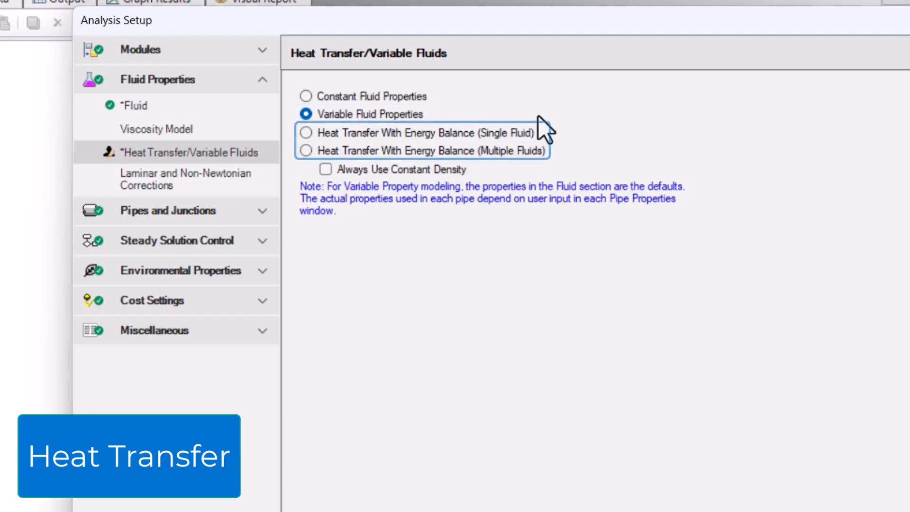
{"action": "mouse_move", "coordinate": [431, 152]}
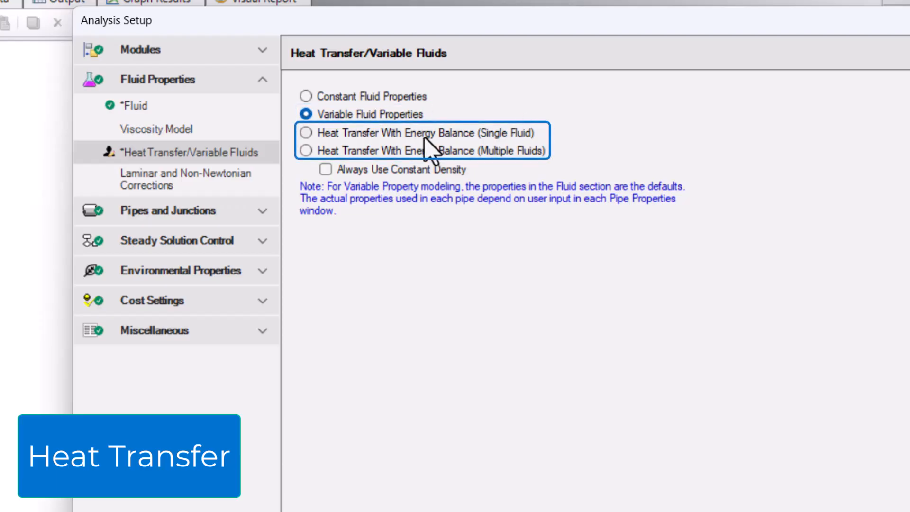
{"action": "left_click", "coordinate": [306, 133]}
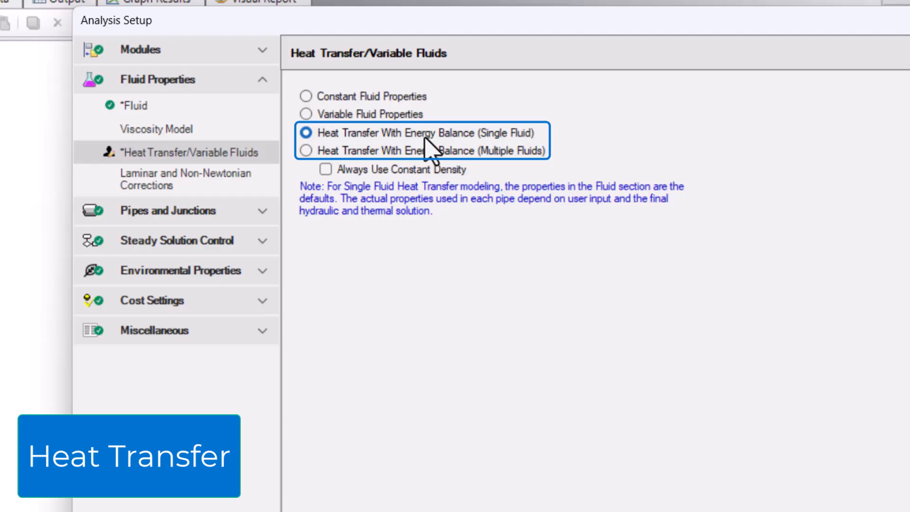
{"action": "mouse_move", "coordinate": [580, 134]}
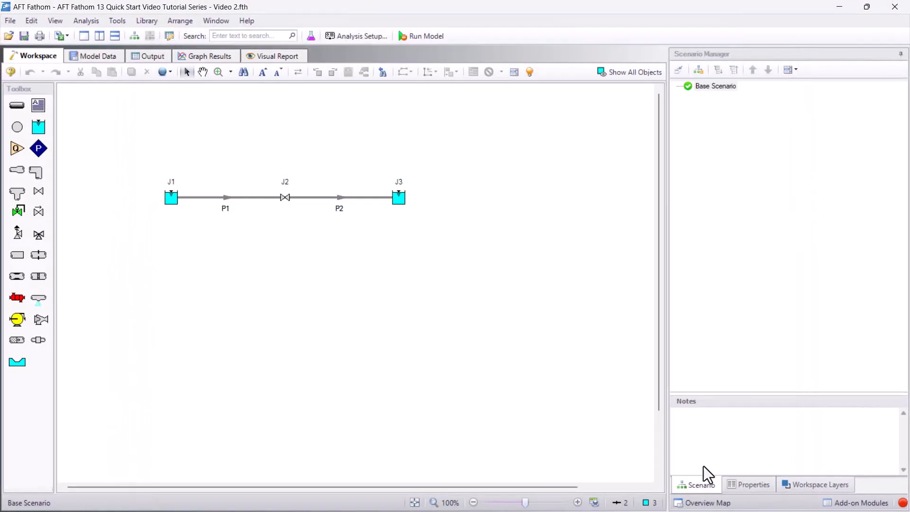
{"action": "mouse_move", "coordinate": [259, 326]}
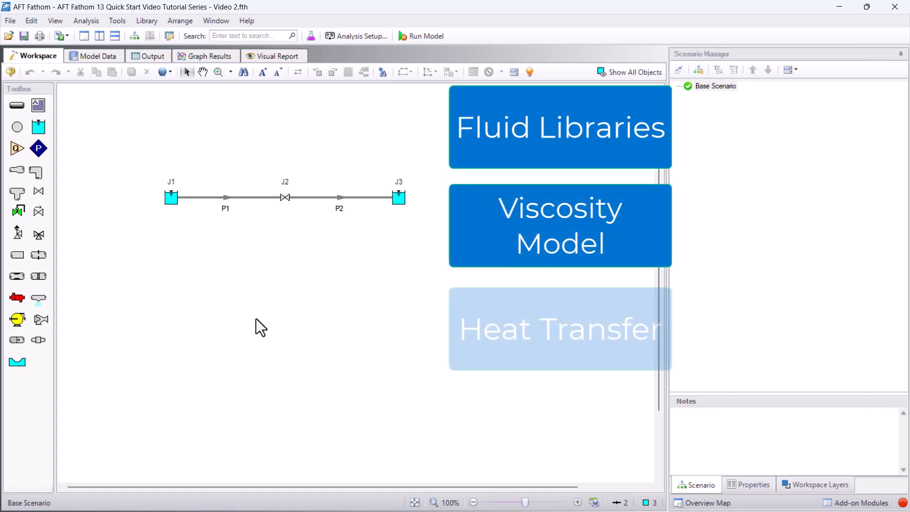
{"action": "scroll", "scroll_direction": "down", "scroll_amount": 3}
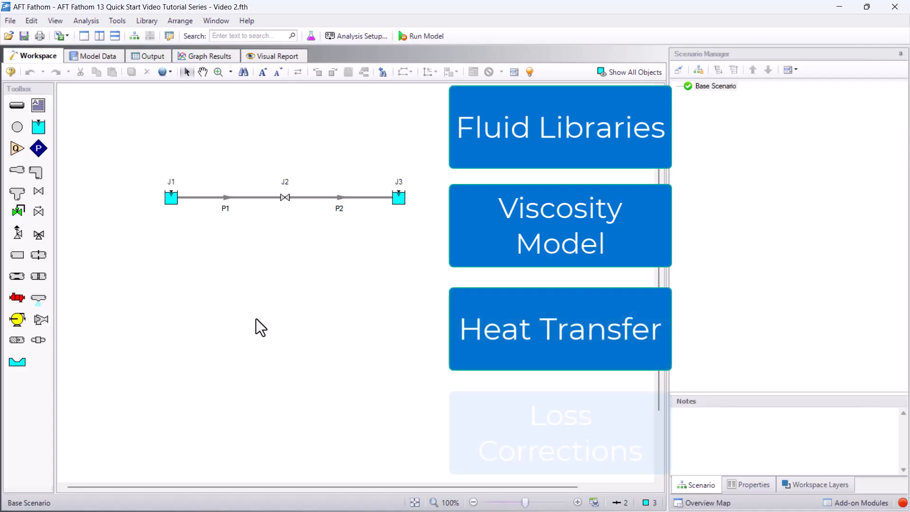